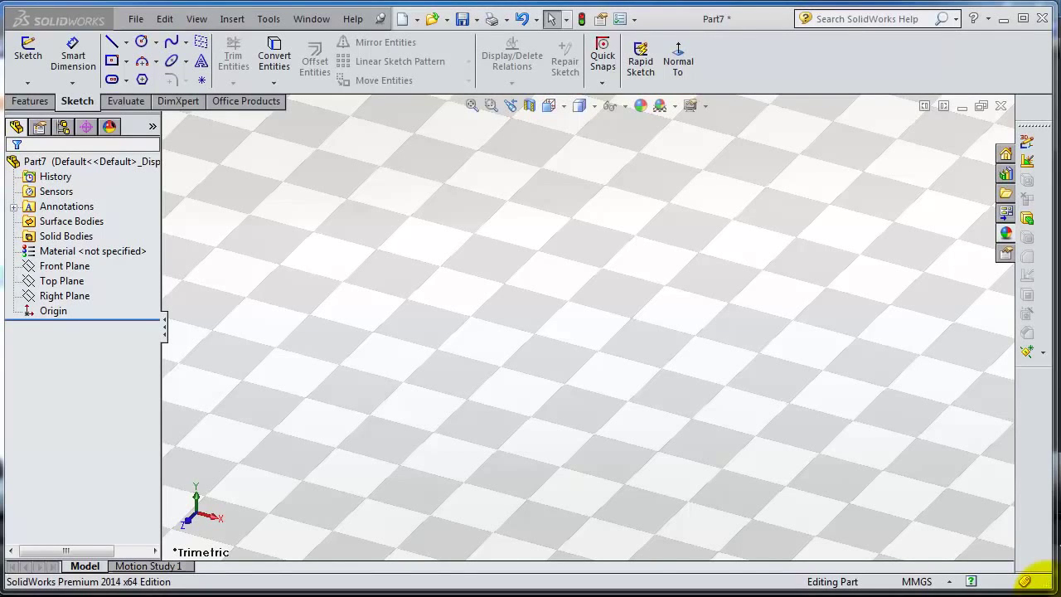
pyautogui.moveTo(1037, 589)
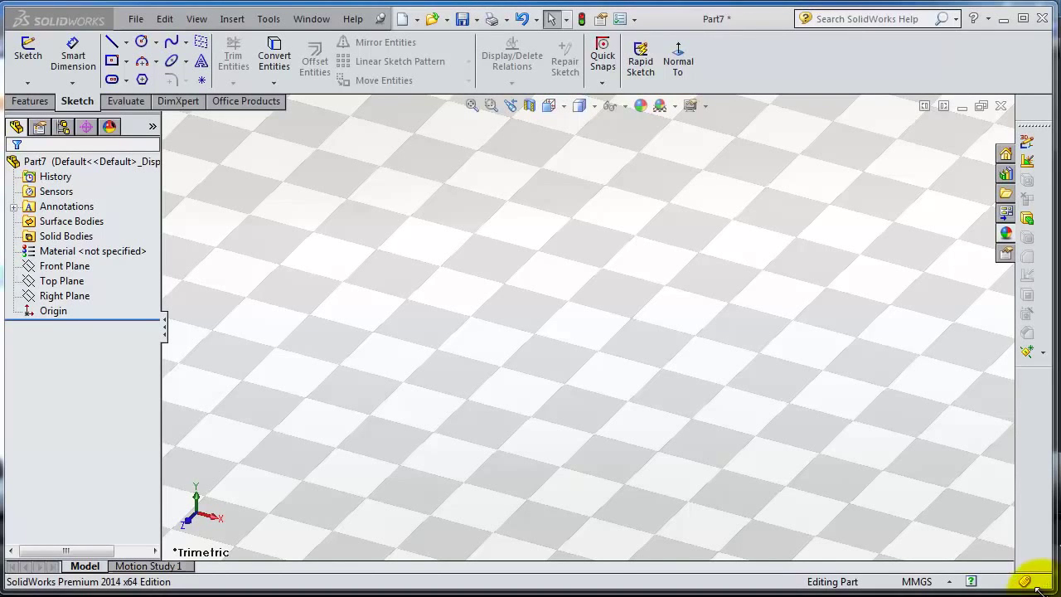
pyautogui.moveTo(866, 148)
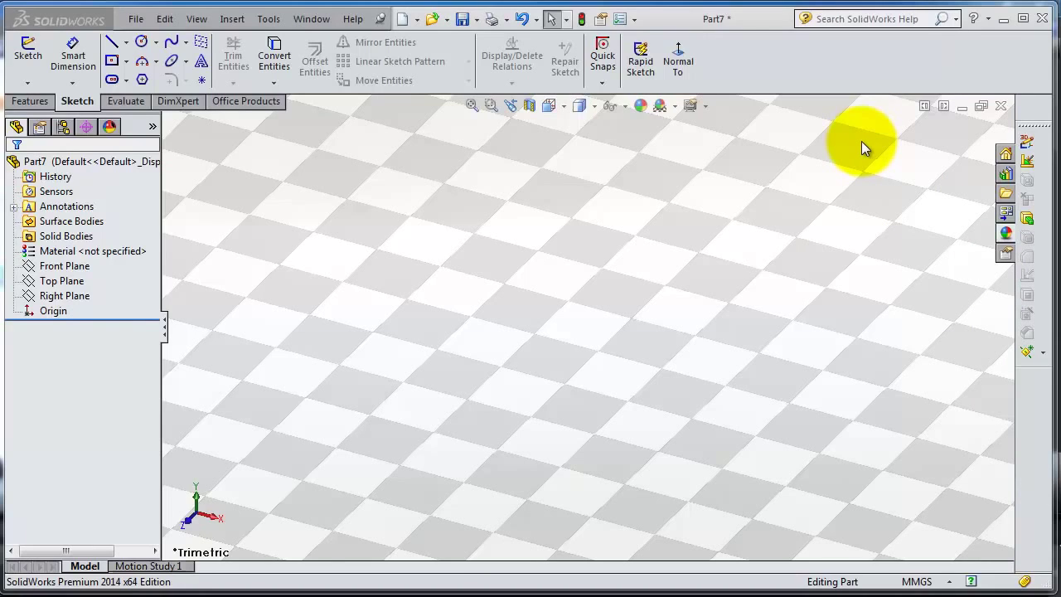
pyautogui.moveTo(716, 91)
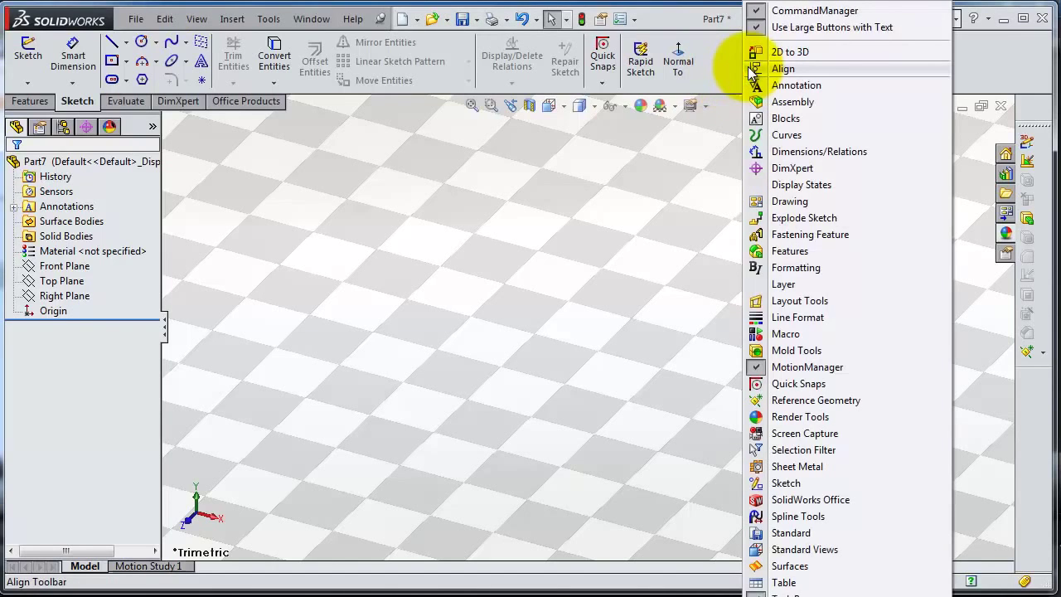
# Step: Enable the floating Surfaces toolbar from the CommandManager toolbar list
pyautogui.click(789, 567)
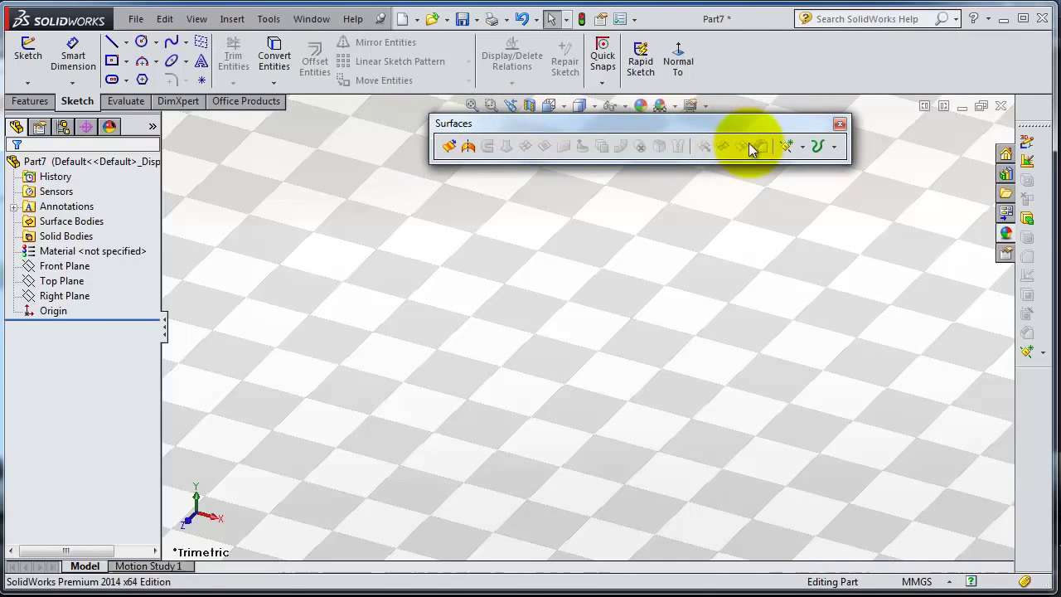
pyautogui.moveTo(761, 145)
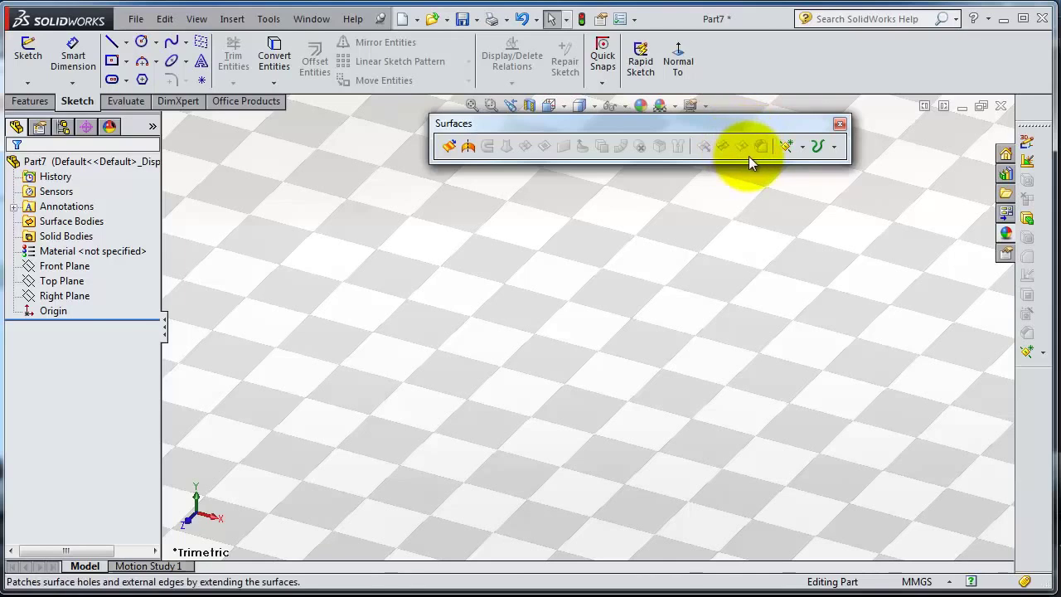
pyautogui.moveTo(761, 145)
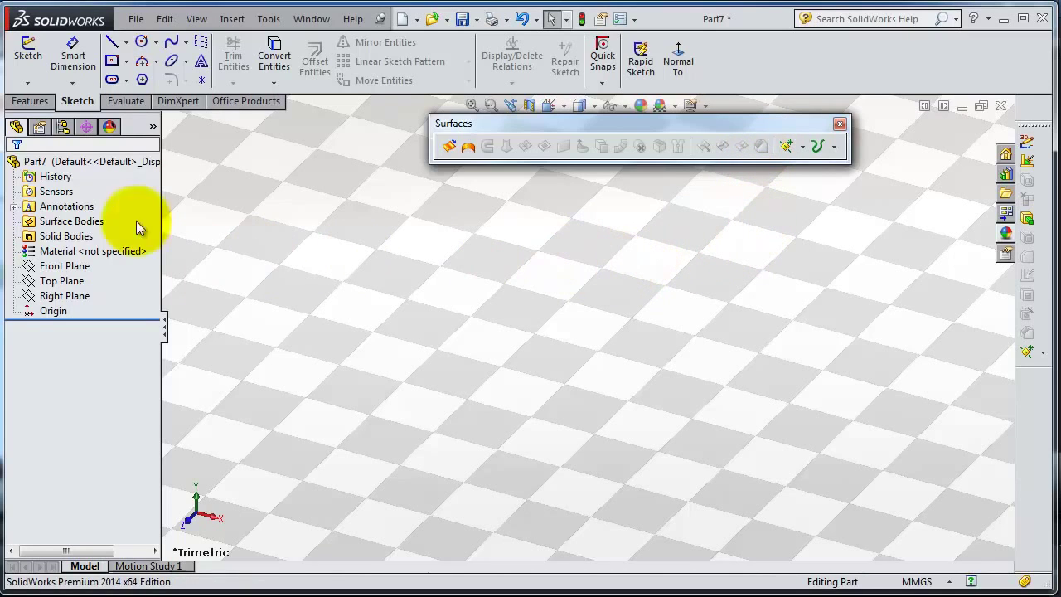
pyautogui.moveTo(335, 219)
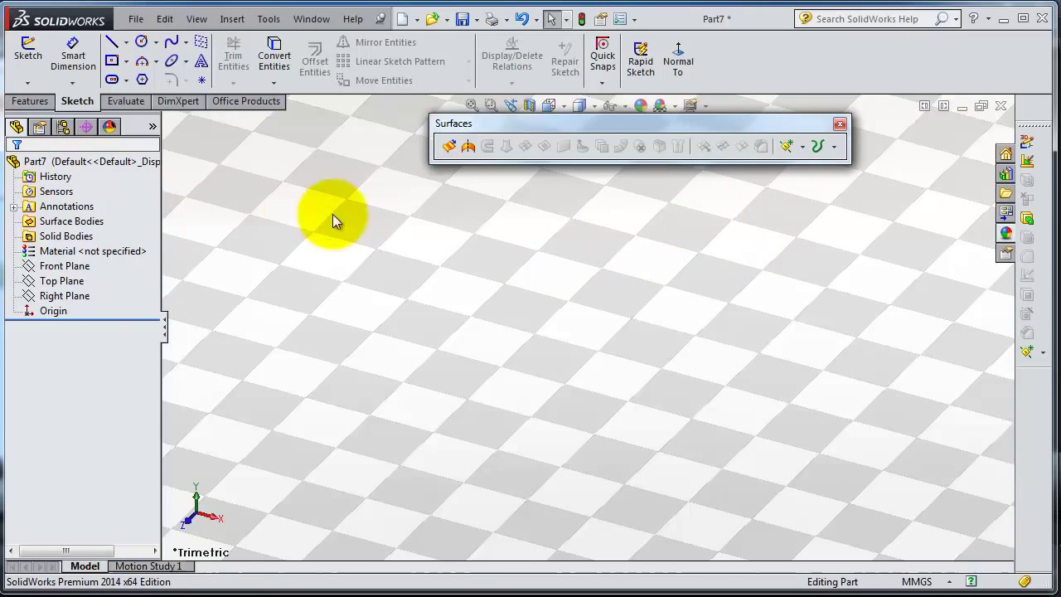
pyautogui.moveTo(759, 146)
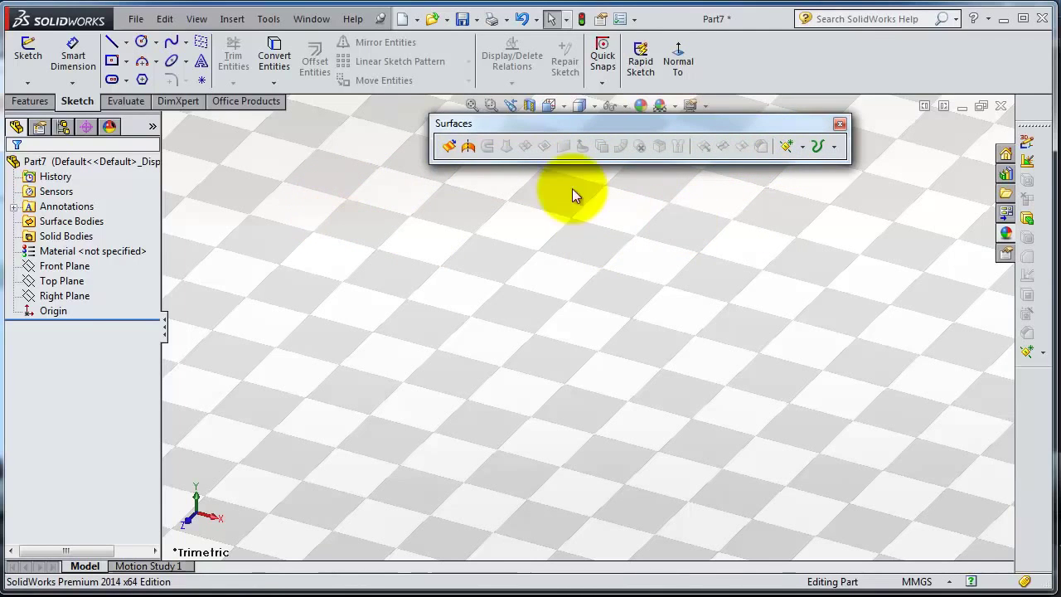
pyautogui.moveTo(524, 146)
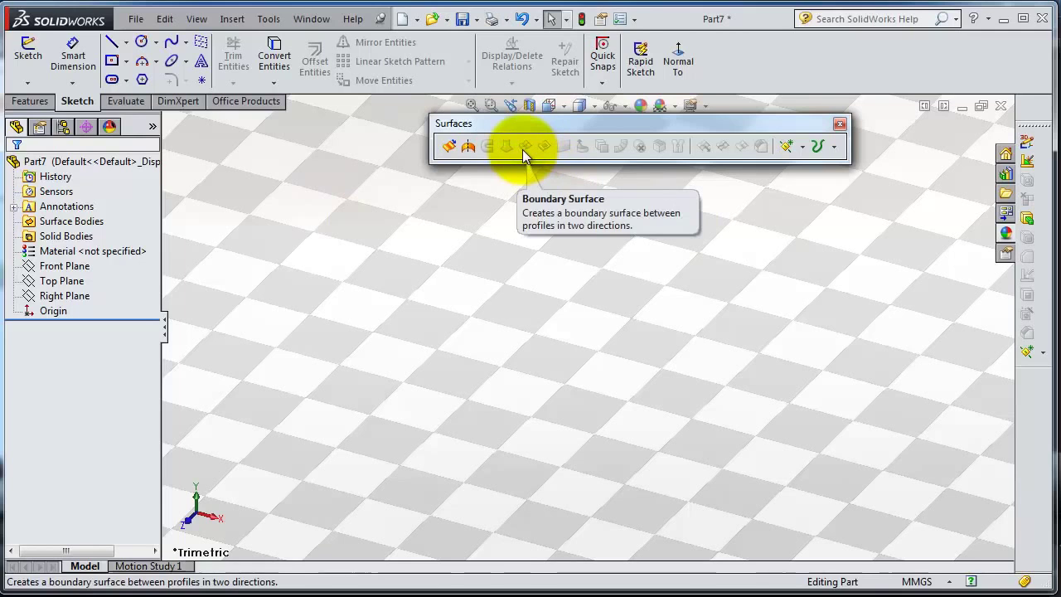
# Step: On the Front Plane, sketch an origin-centred circle with a rectangle overlapping its right edge
pyautogui.click(63, 265)
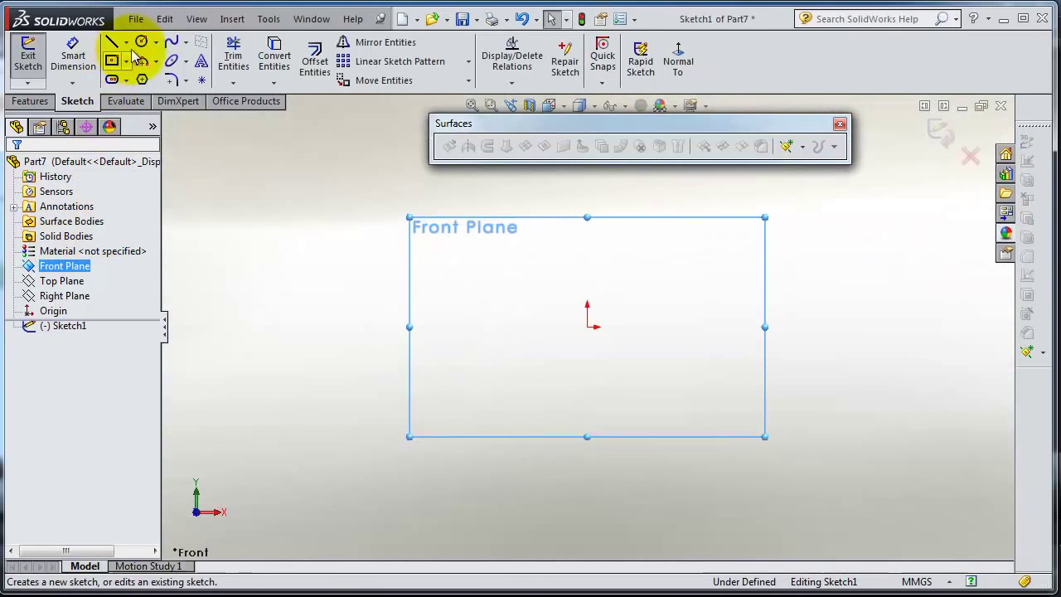
pyautogui.click(143, 41)
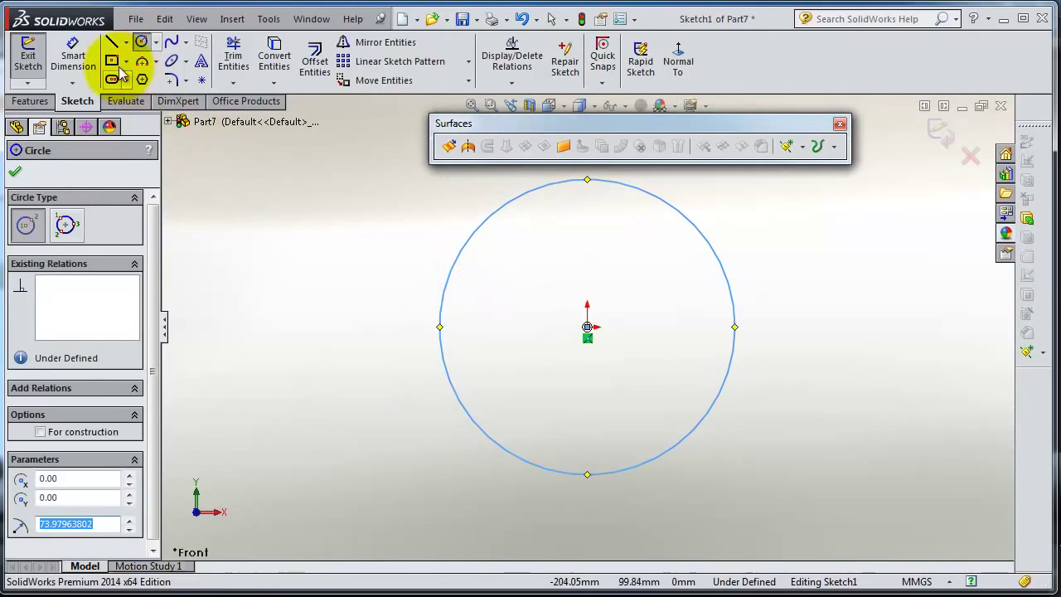
pyautogui.click(113, 60)
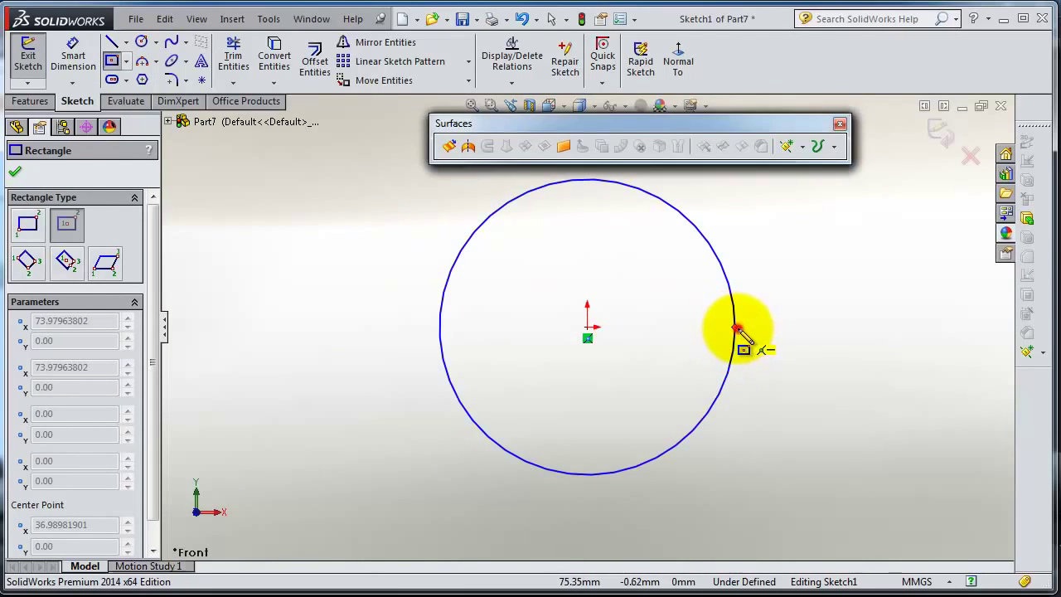
pyautogui.moveTo(733, 328); pyautogui.dragTo(597, 278)
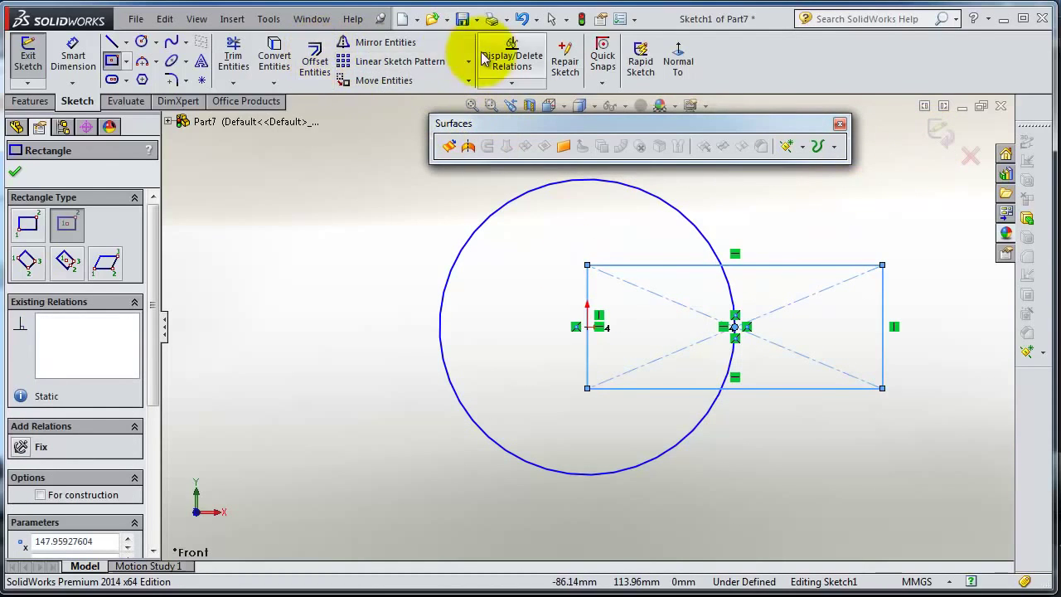
# Step: Extrude the sketch into an open surface with a lengthened depth and accept it
pyautogui.click(232, 58)
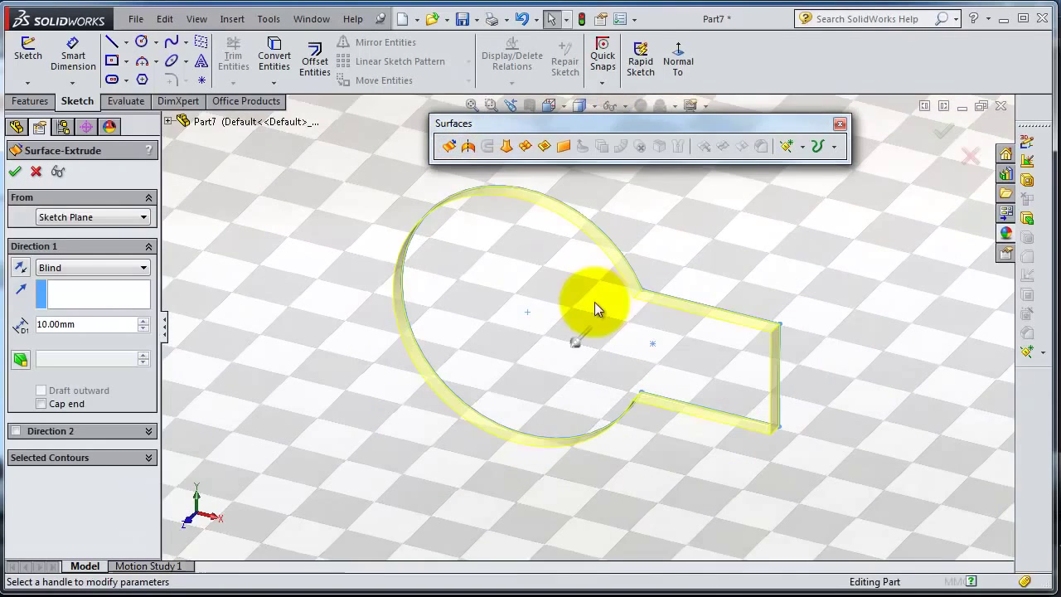
pyautogui.moveTo(594, 307); pyautogui.dragTo(606, 313)
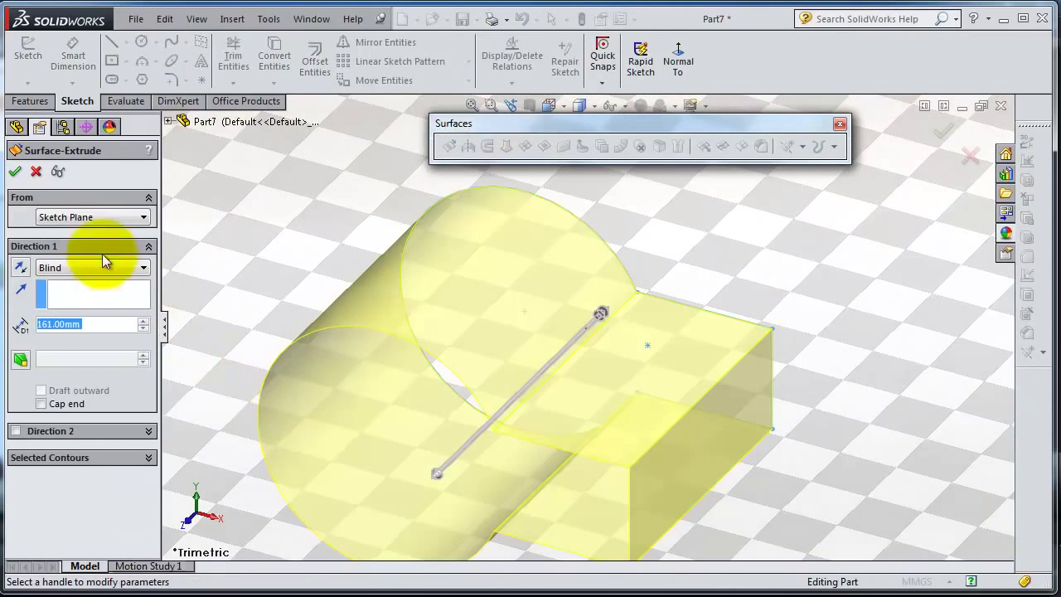
pyautogui.click(13, 171)
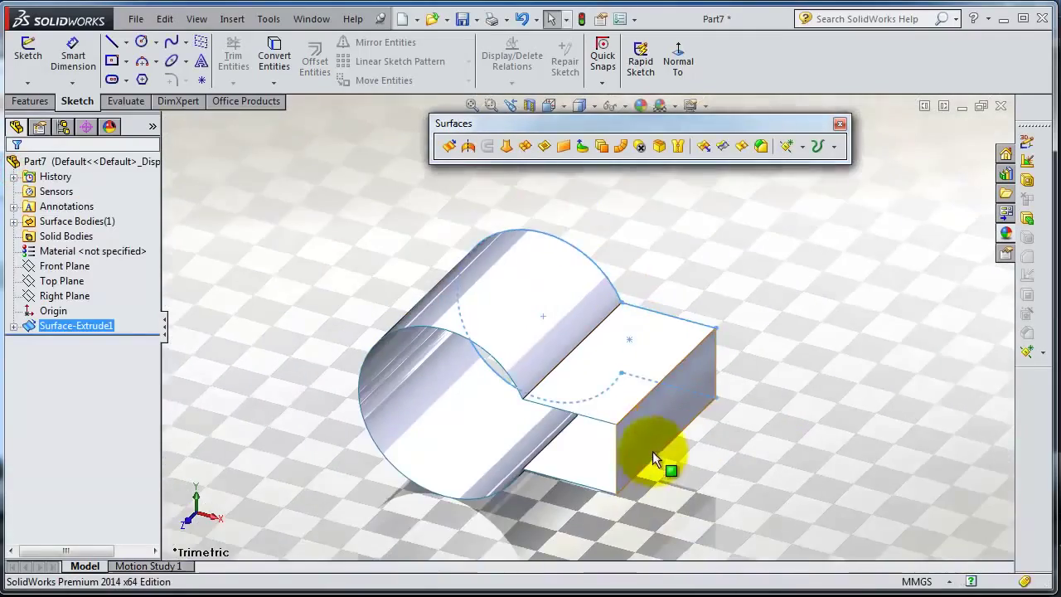
pyautogui.moveTo(655, 461); pyautogui.dragTo(660, 273)
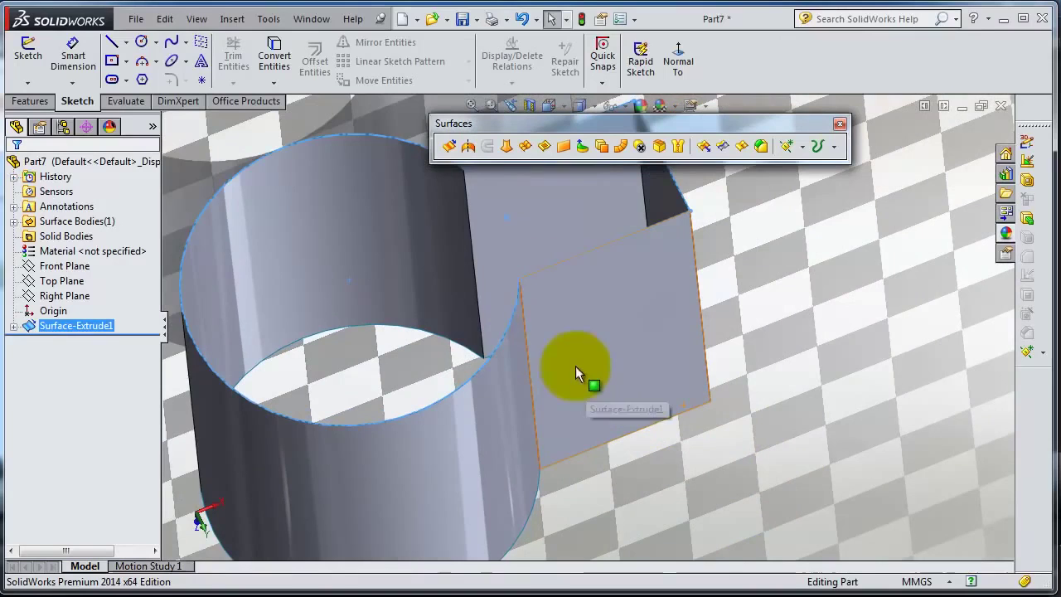
pyautogui.moveTo(577, 372); pyautogui.dragTo(600, 306)
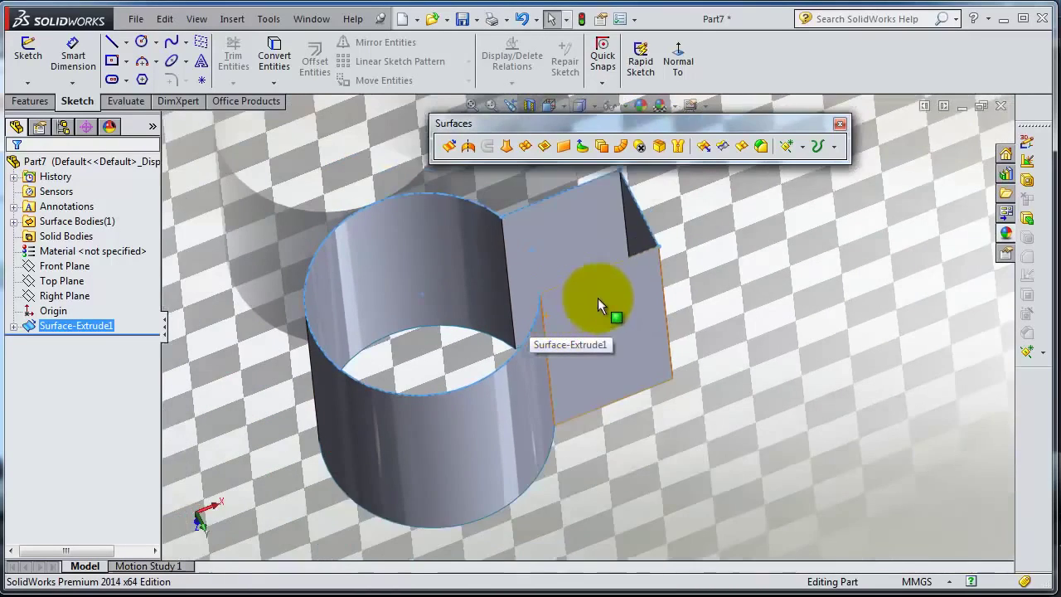
# Step: Fillet the edges where the cylindrical and box walls meet with a 50 mm radius
pyautogui.click(761, 147)
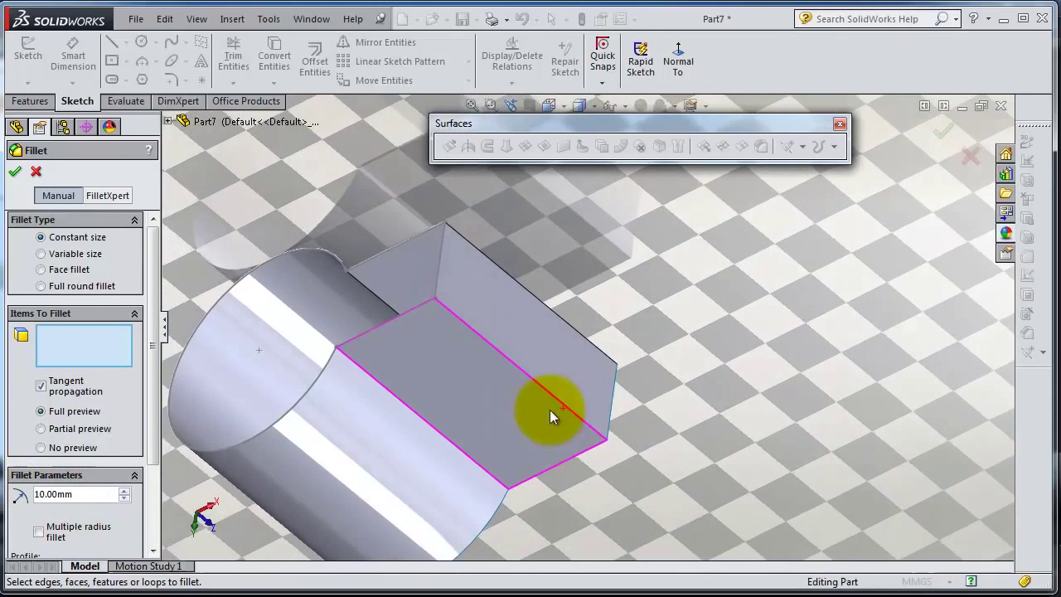
pyautogui.click(547, 423)
pyautogui.write('50')
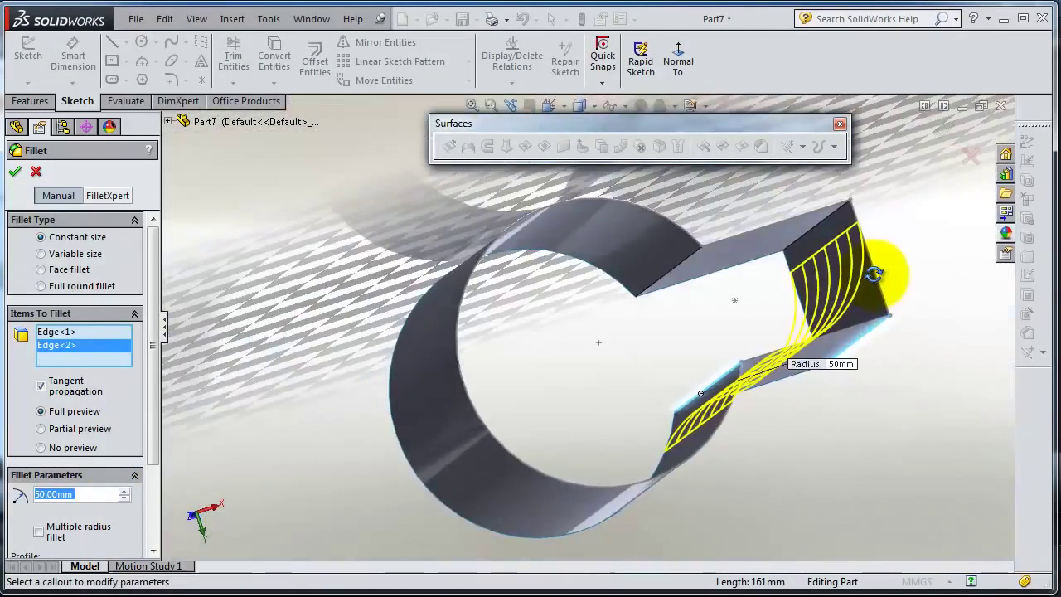
pyautogui.moveTo(876, 274); pyautogui.dragTo(639, 318)
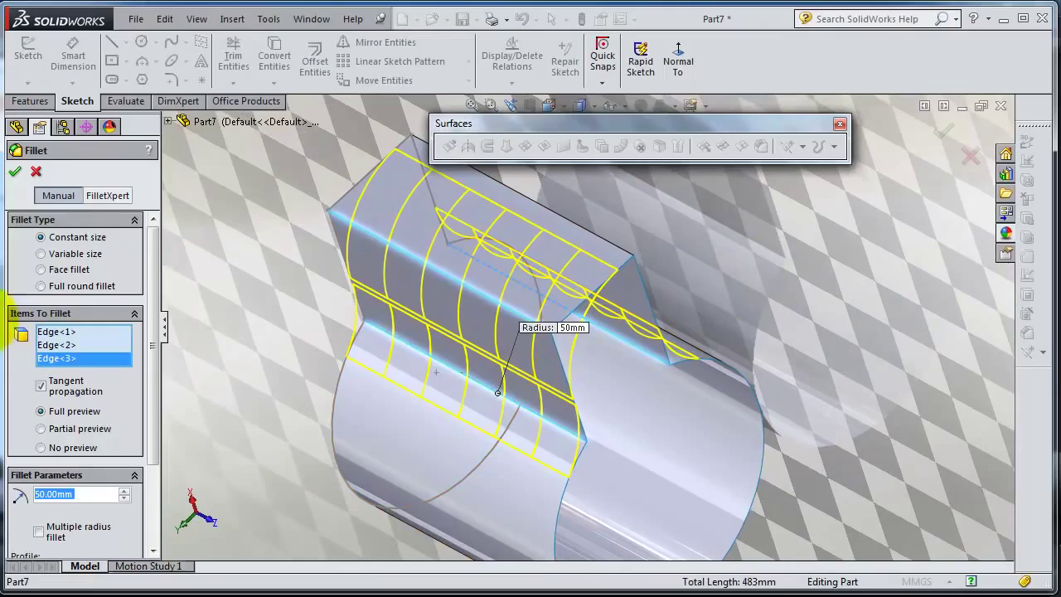
pyautogui.click(13, 170)
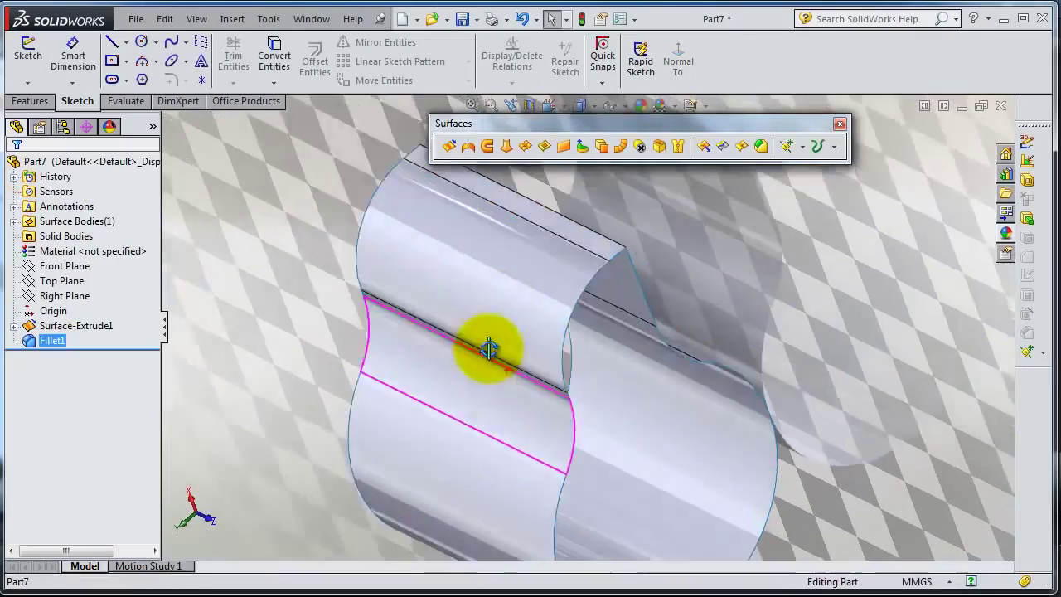